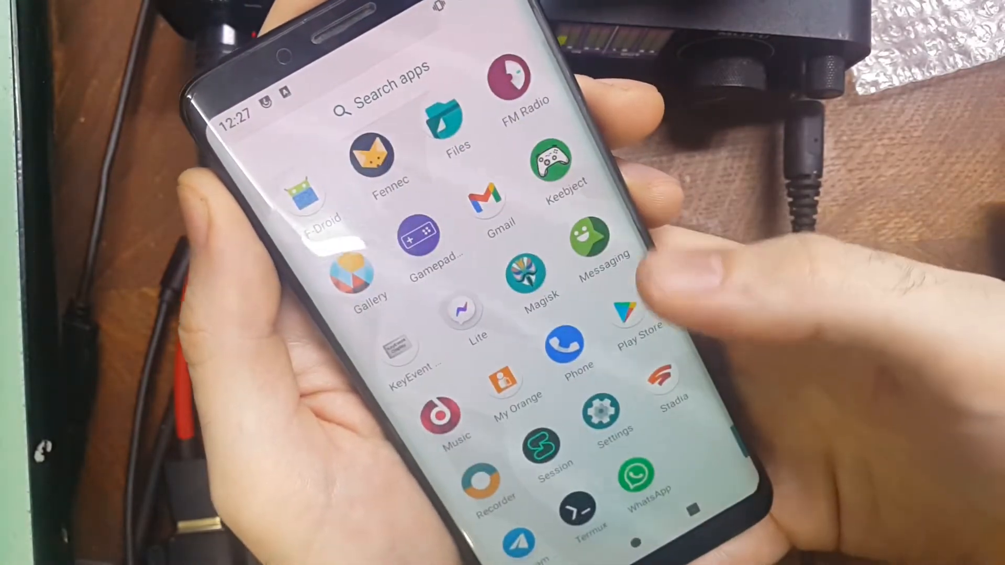
# Open the Play Store and search for 'firefox' to install Firefox Browser
pyautogui.click(627, 317)
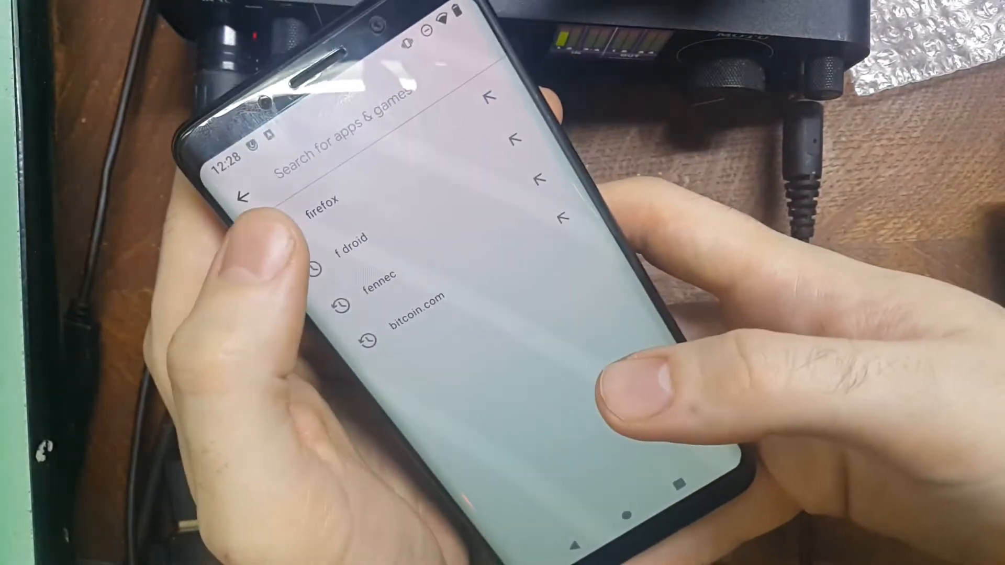
pyautogui.click(321, 202)
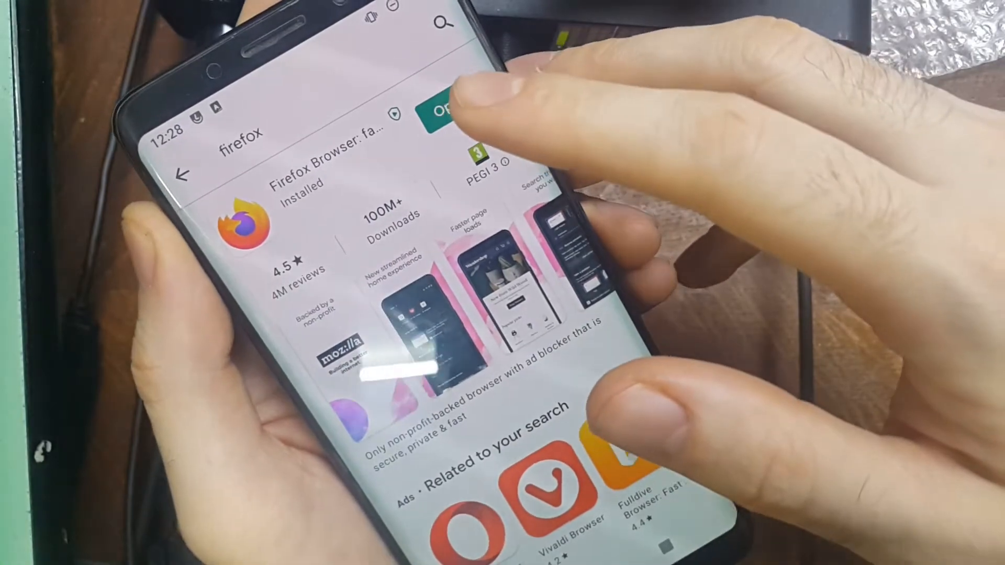
# Launch Firefox and scroll past the onboarding toward the Add-ons menu
pyautogui.click(445, 107)
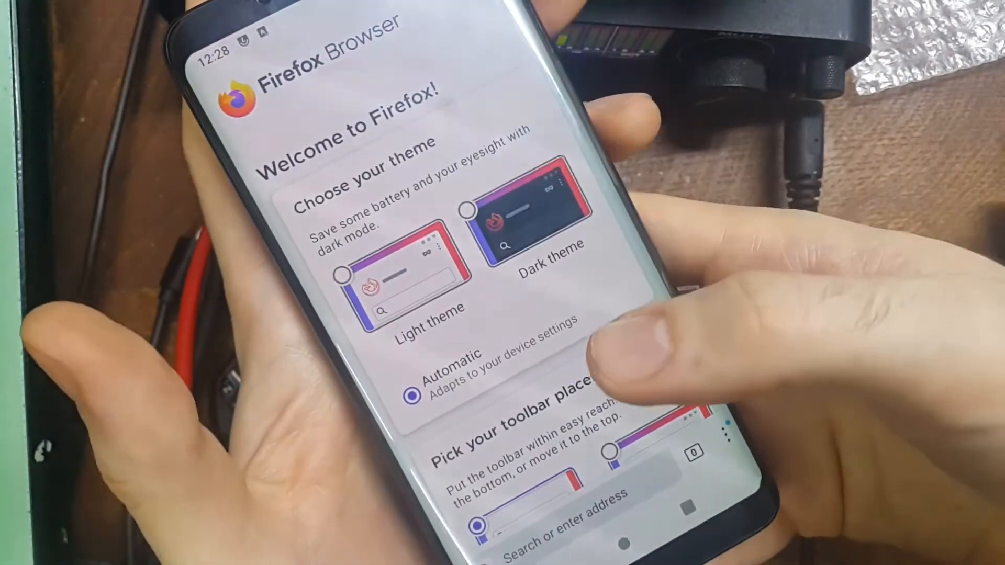
pyautogui.scroll(-3)
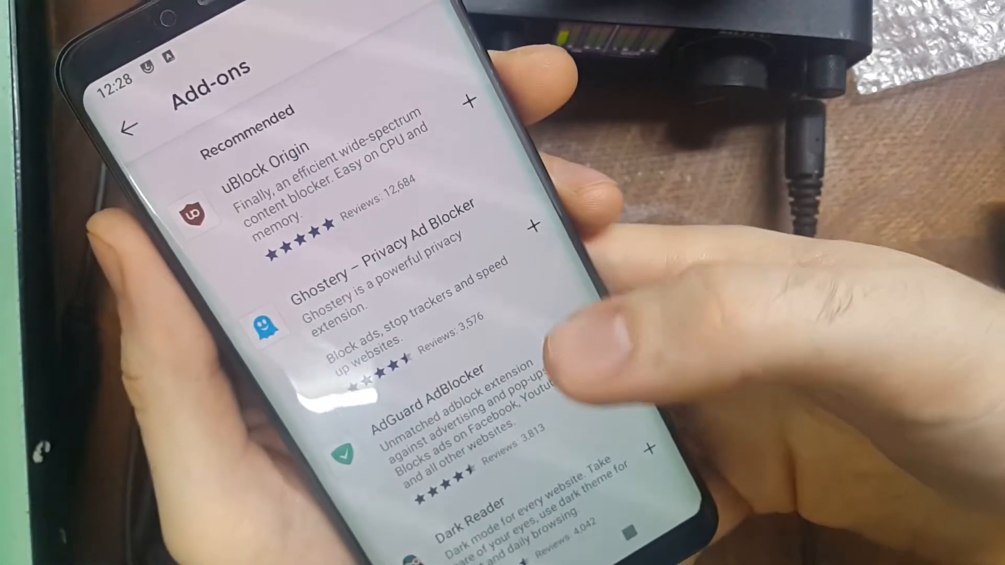
pyautogui.scroll(-3)
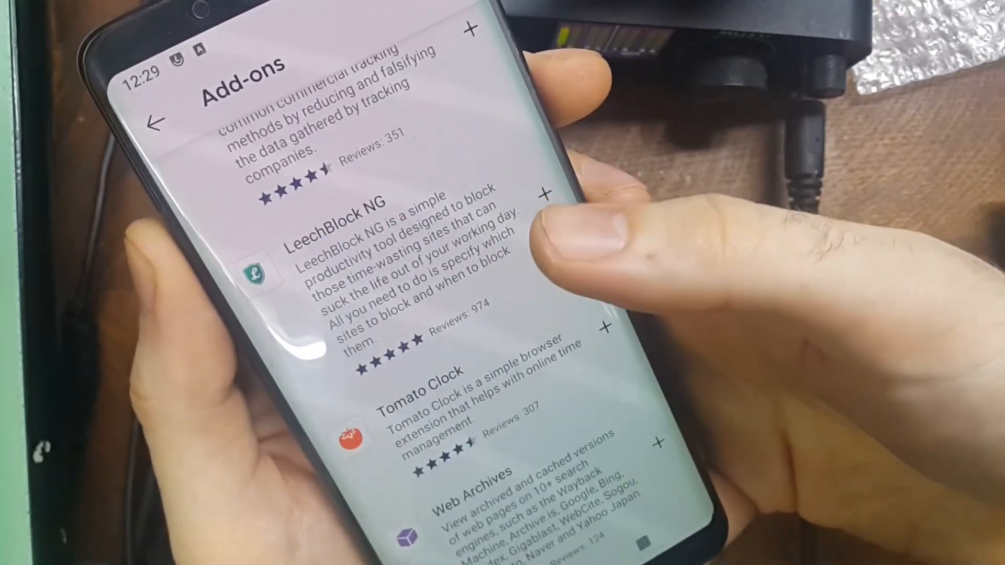
pyautogui.scroll(-3)
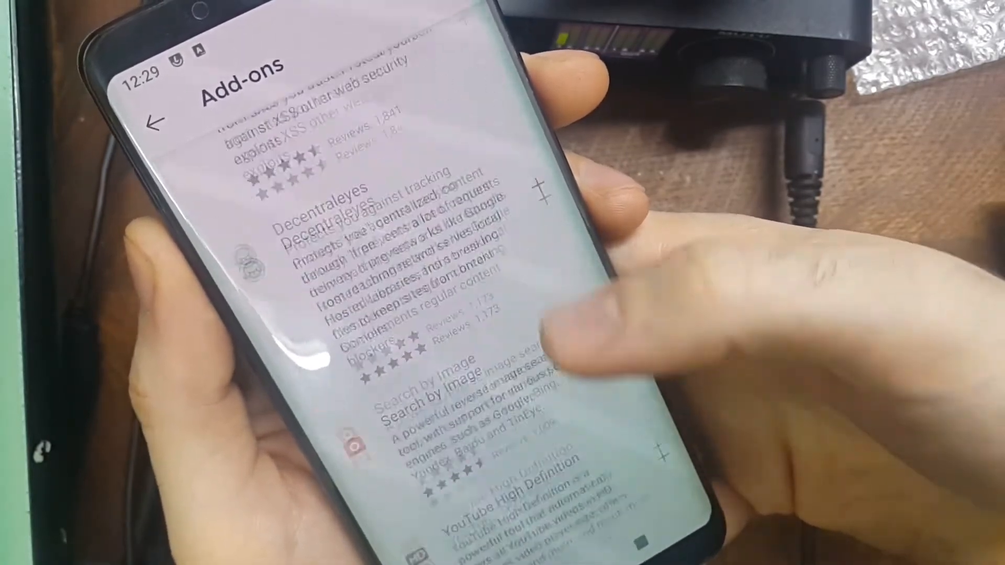
pyautogui.scroll(-3)
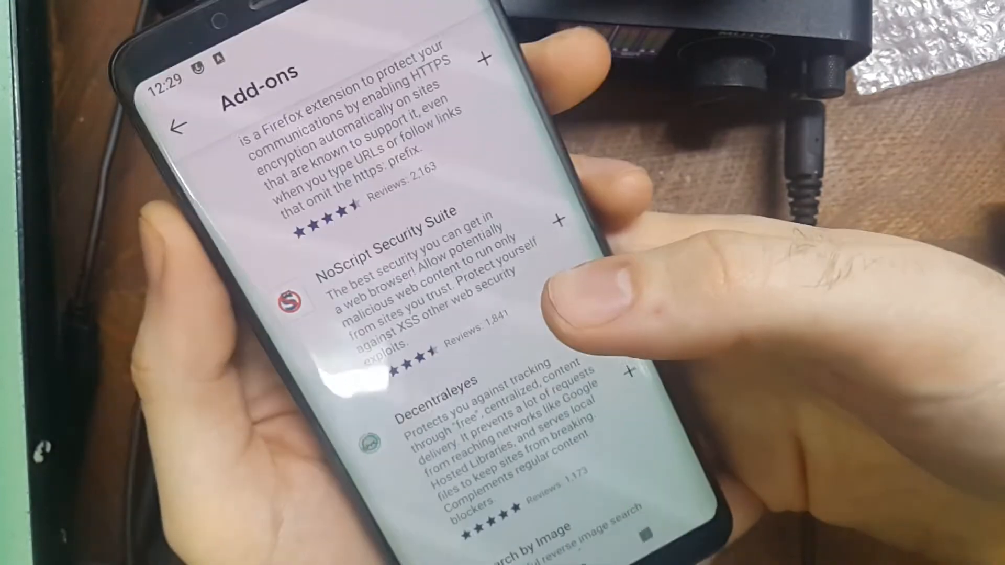
pyautogui.scroll(-3)
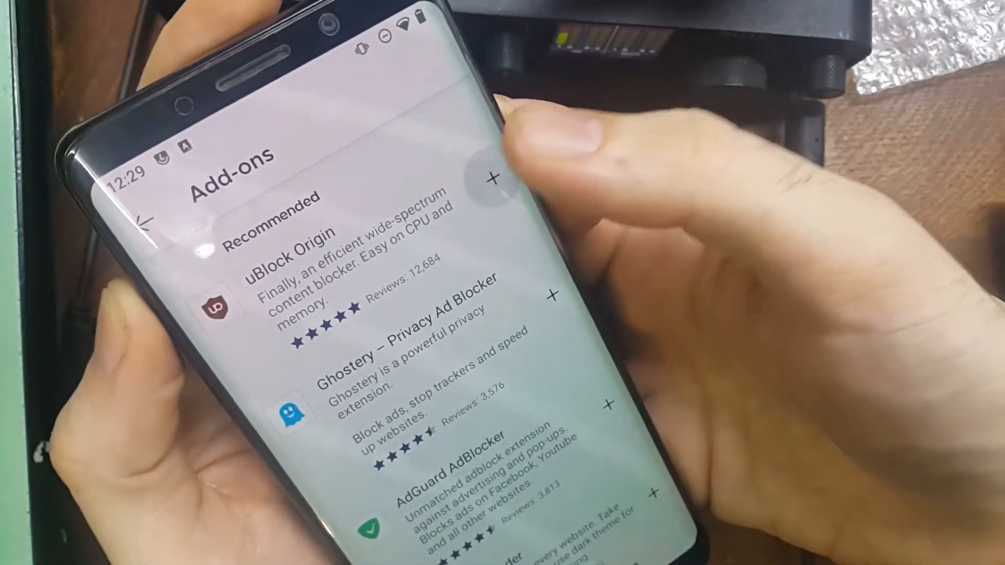
# Add uBlock Origin and Video Background Play Fix, confirming each permission prompt
pyautogui.click(494, 178)
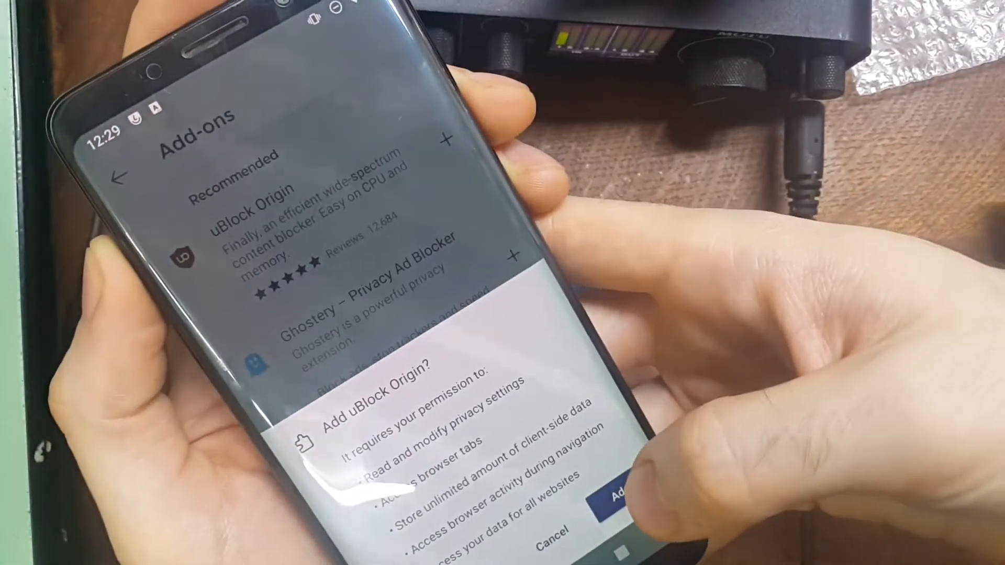
pyautogui.click(615, 496)
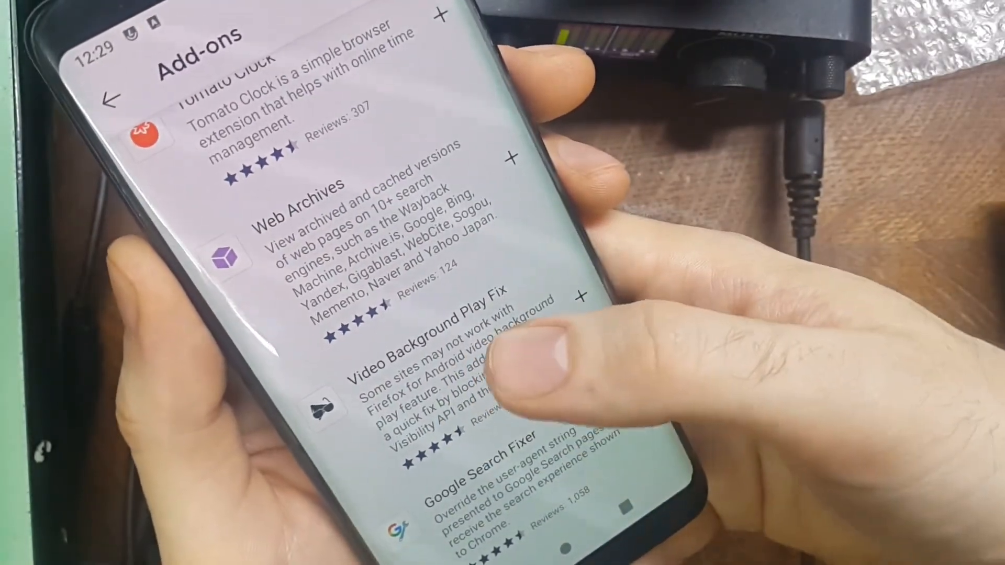
pyautogui.click(582, 297)
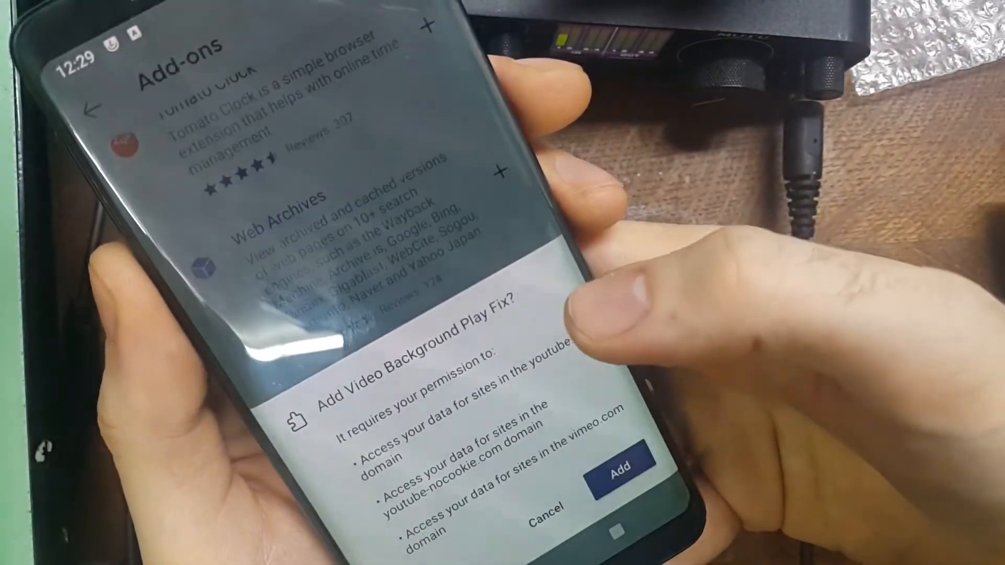
pyautogui.click(617, 465)
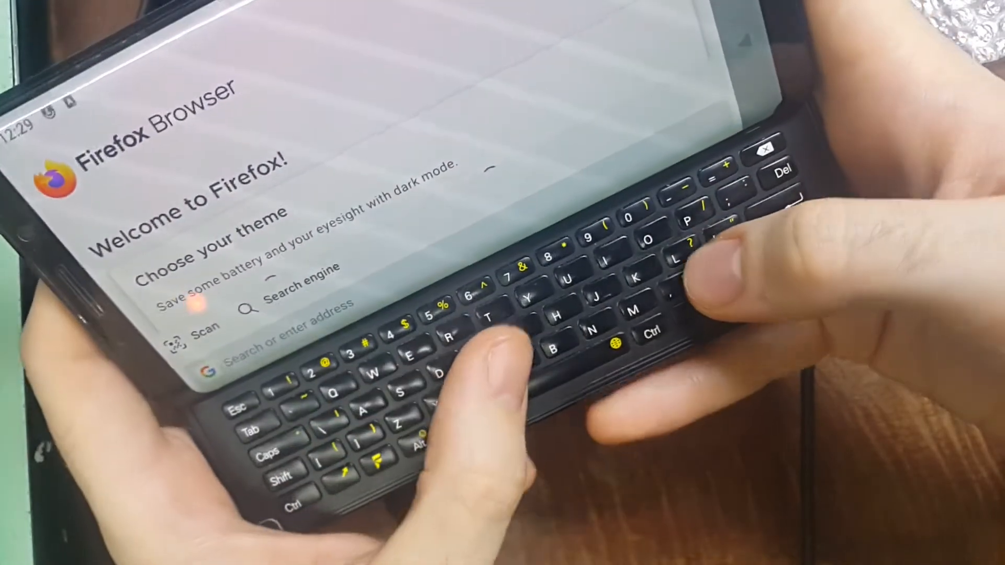
# Load youtube.com and agree to its cookie and personalisation terms
pyautogui.write('youtube.com')
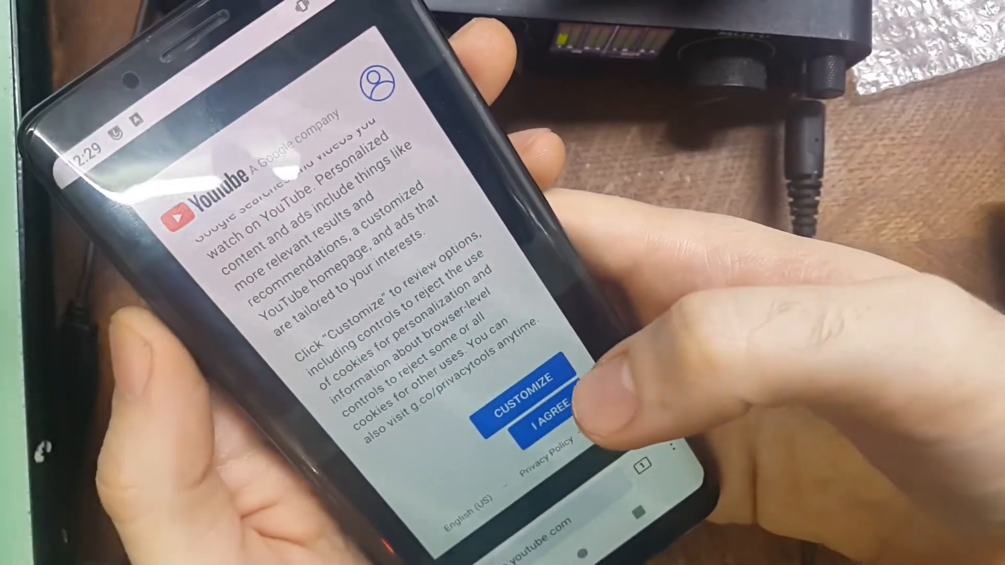
pyautogui.click(551, 416)
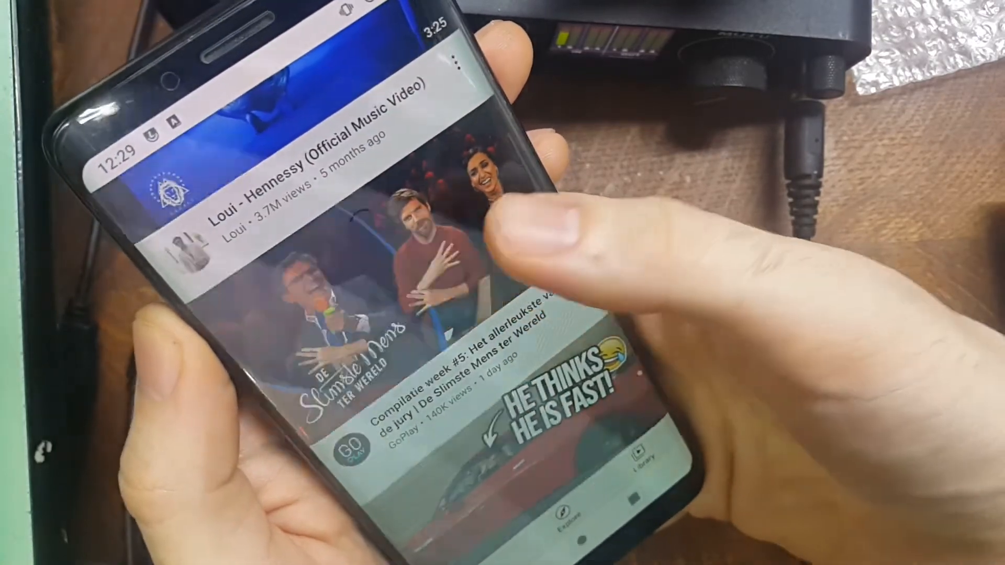
# Play 'Compilatie week #5' and confirm it keeps playing on the lock screen
pyautogui.click(416, 352)
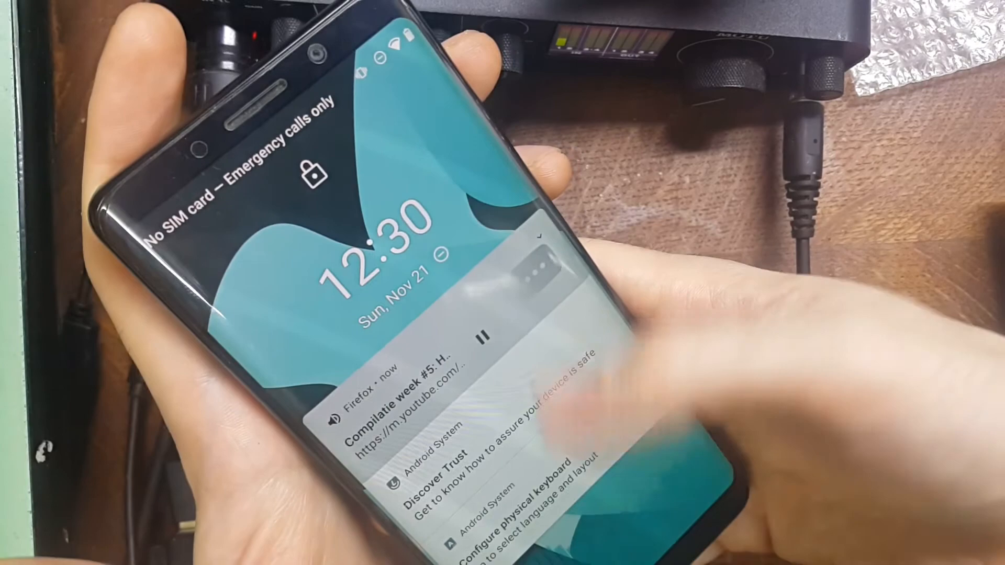
pyautogui.moveTo(489, 408); pyautogui.dragTo(582, 513)
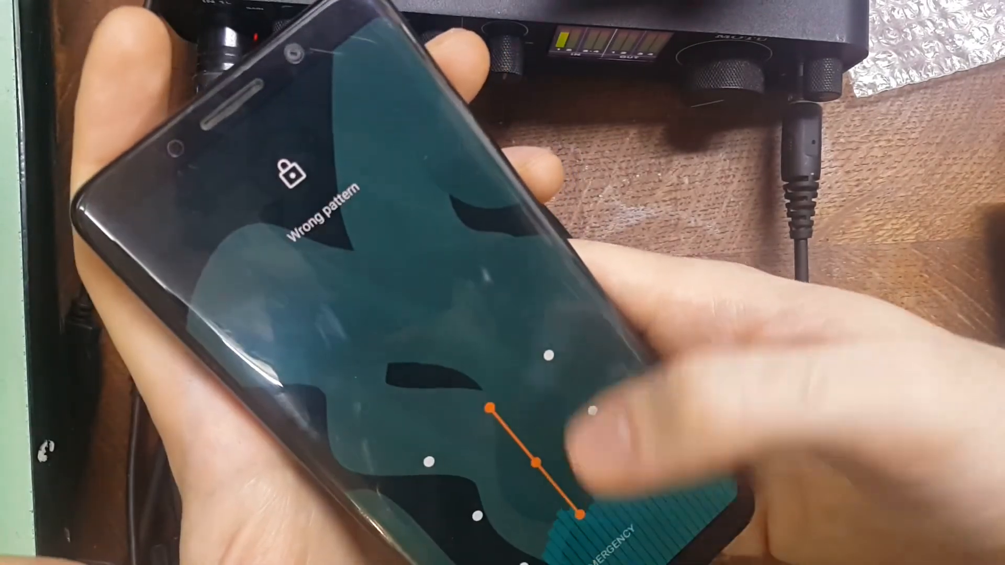